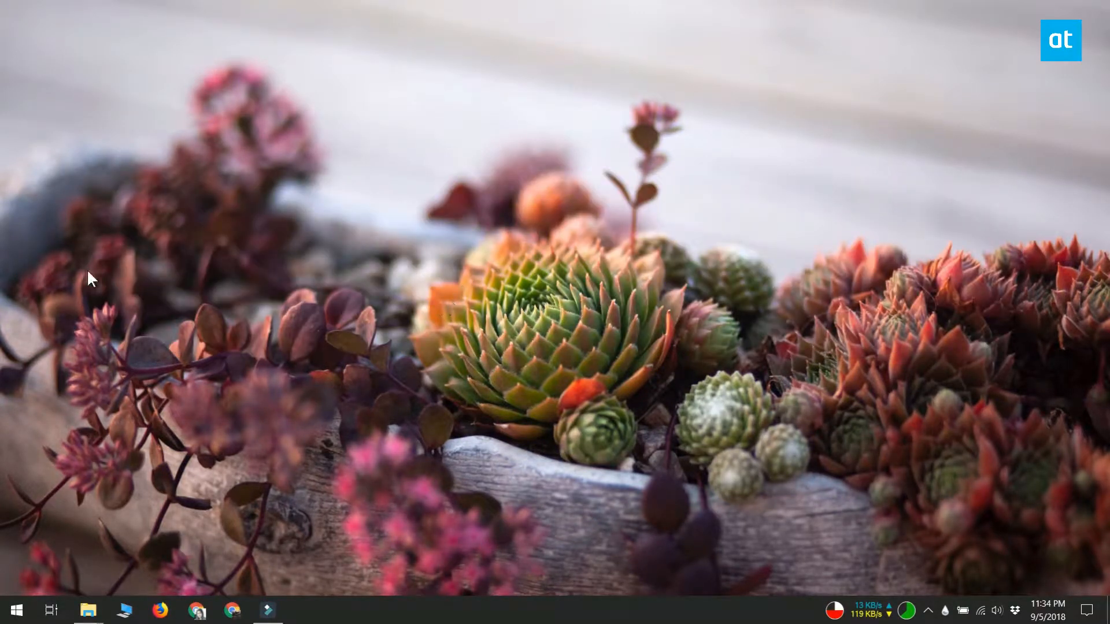
mouse_move(137, 278)
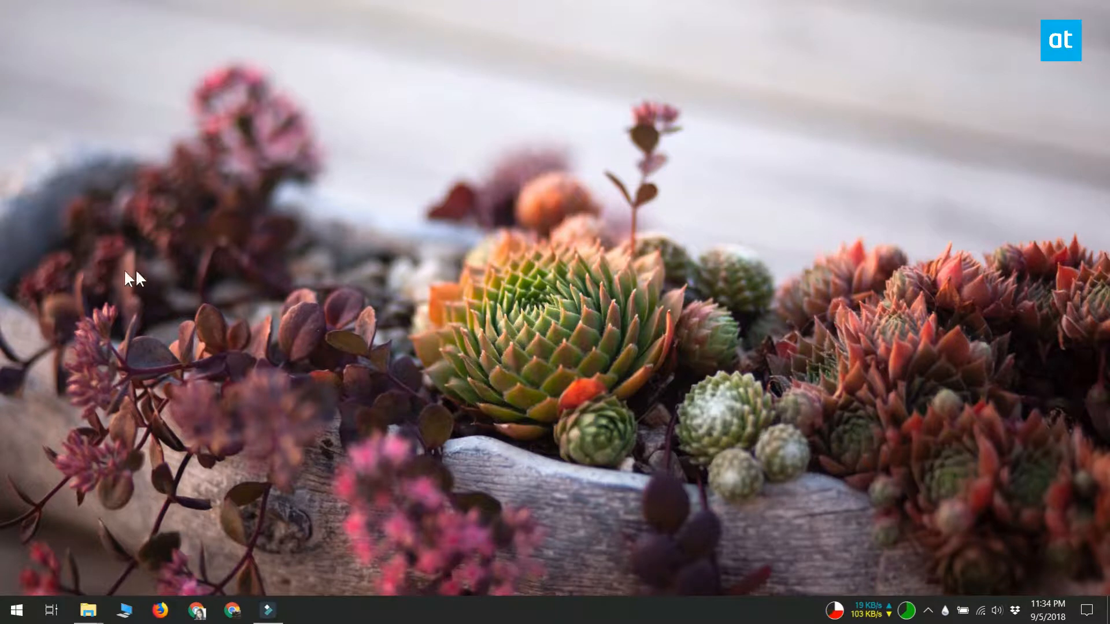
mouse_move(149, 469)
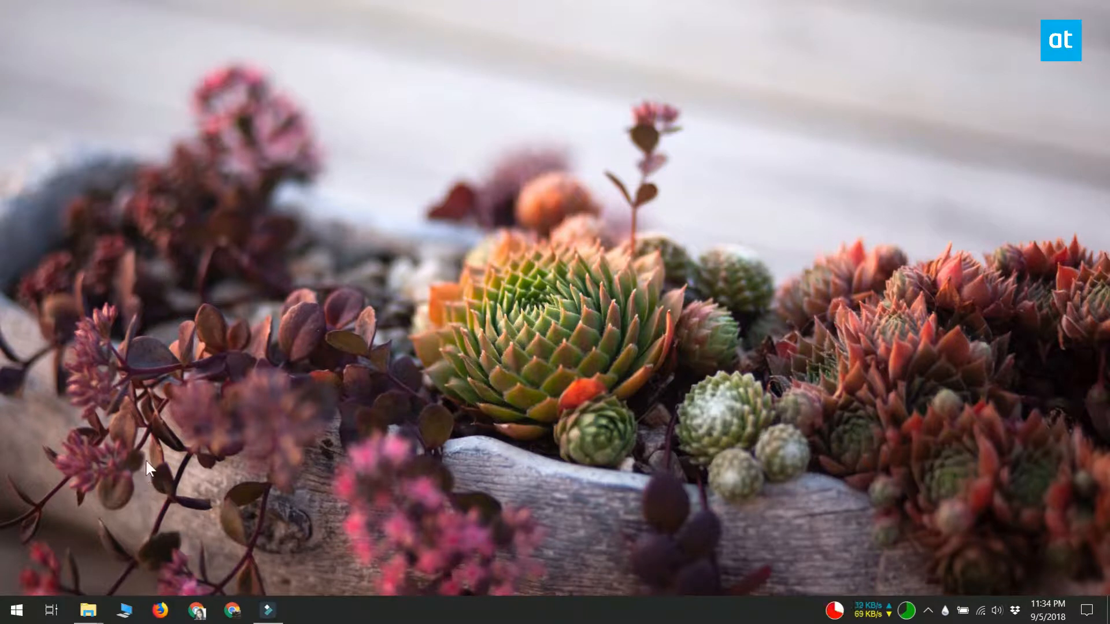
mouse_move(202, 334)
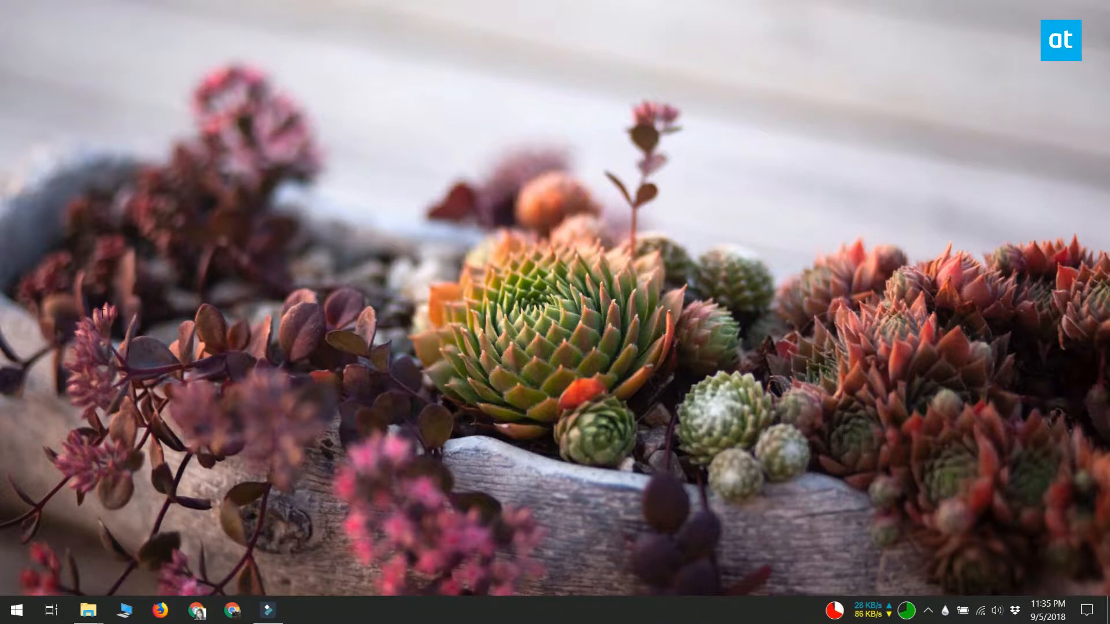
mouse_move(443, 327)
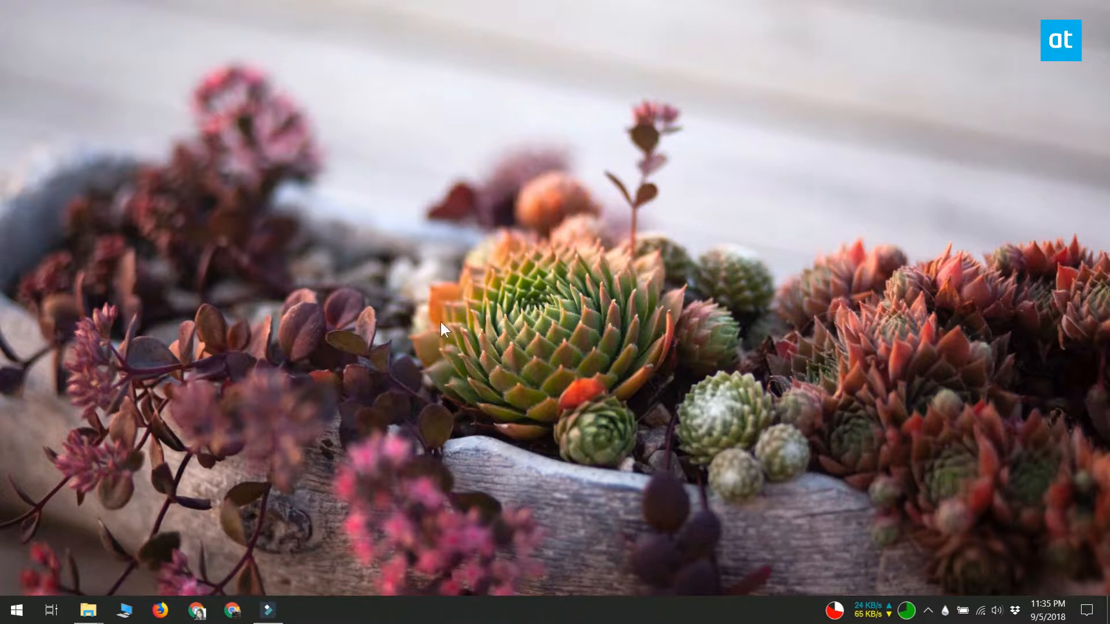
mouse_move(518, 339)
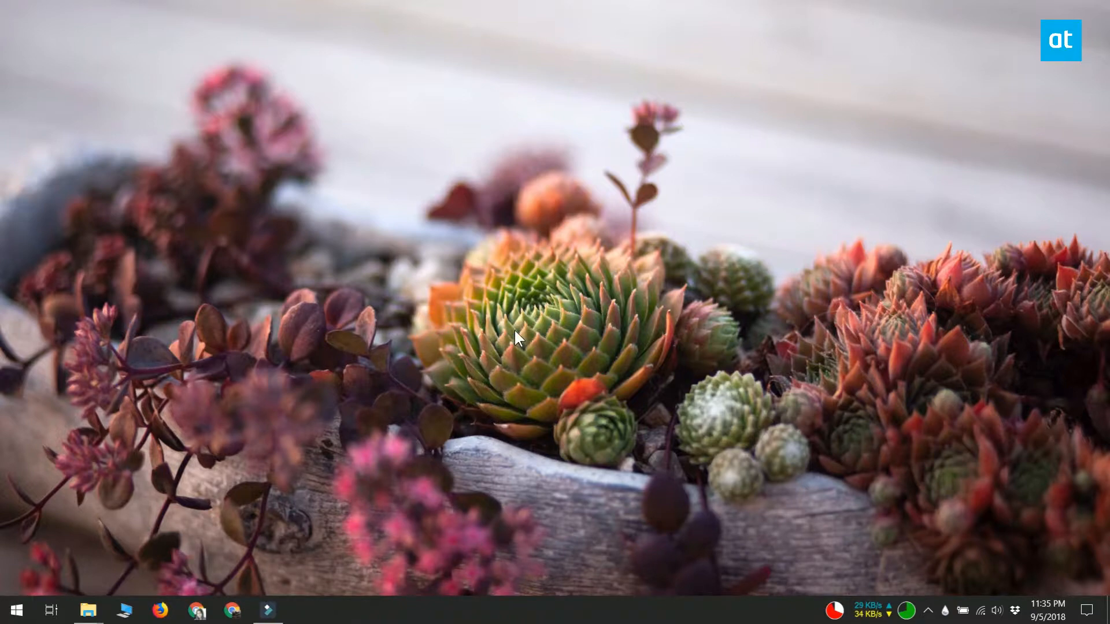
Launch Notepad from the Start menu's app list for writing the script.
left_click(14, 610)
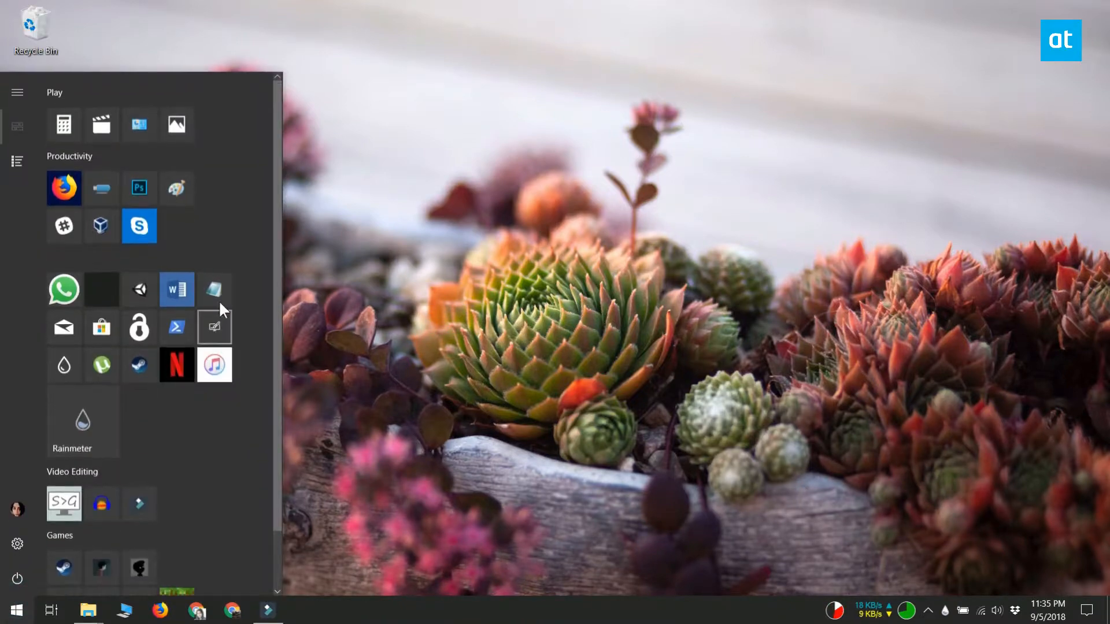
left_click(215, 327)
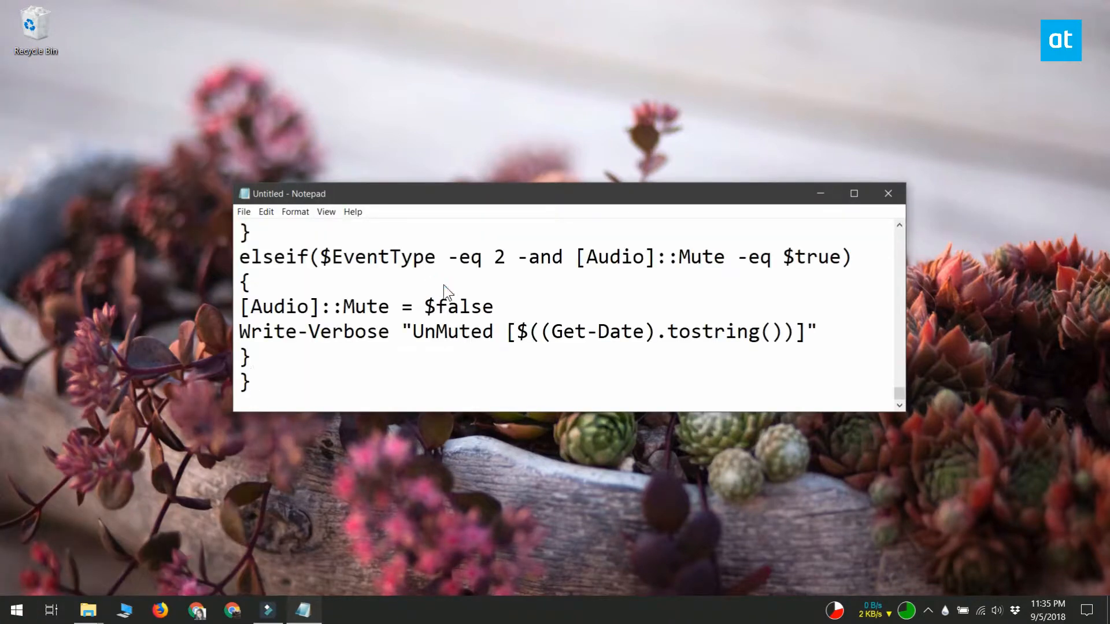
Name the file auto-mute.ps1 in the Save As dialog and save it to the Desktop.
type("a")
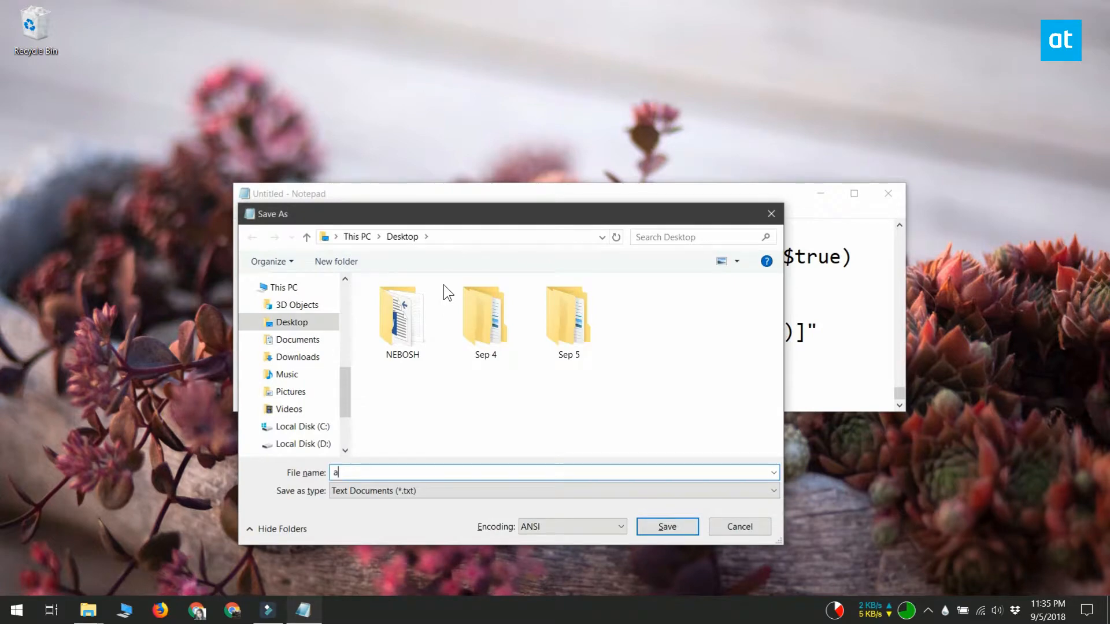
type("uto-mute")
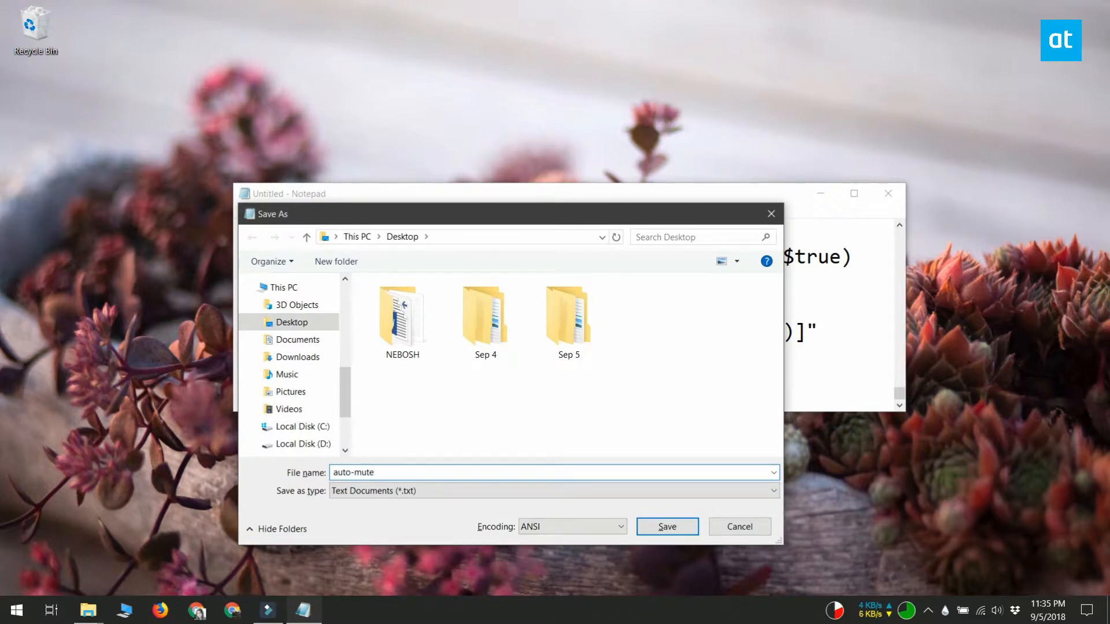
type(".ps1")
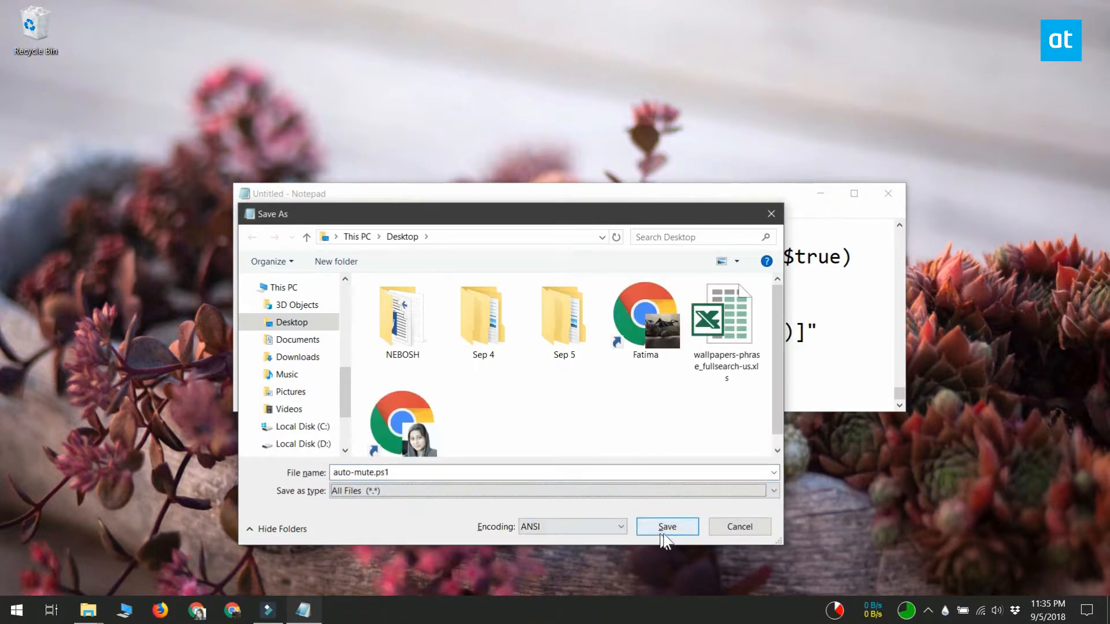
left_click(666, 527)
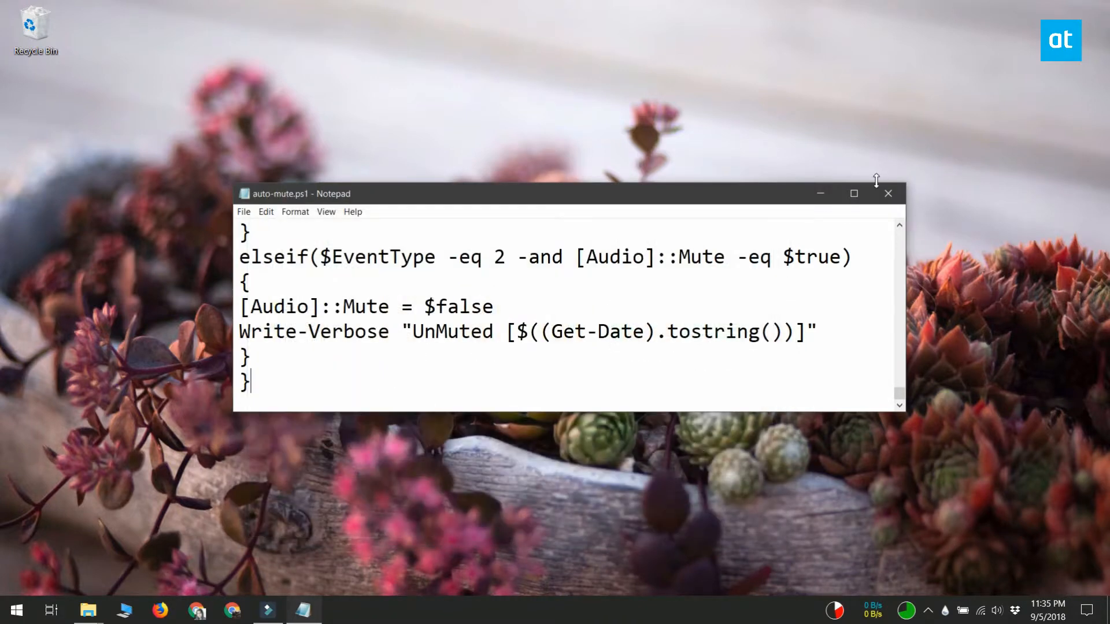
Close Notepad, then run auto-mute.ps1 from the desktop via Run with PowerShell.
left_click(888, 193)
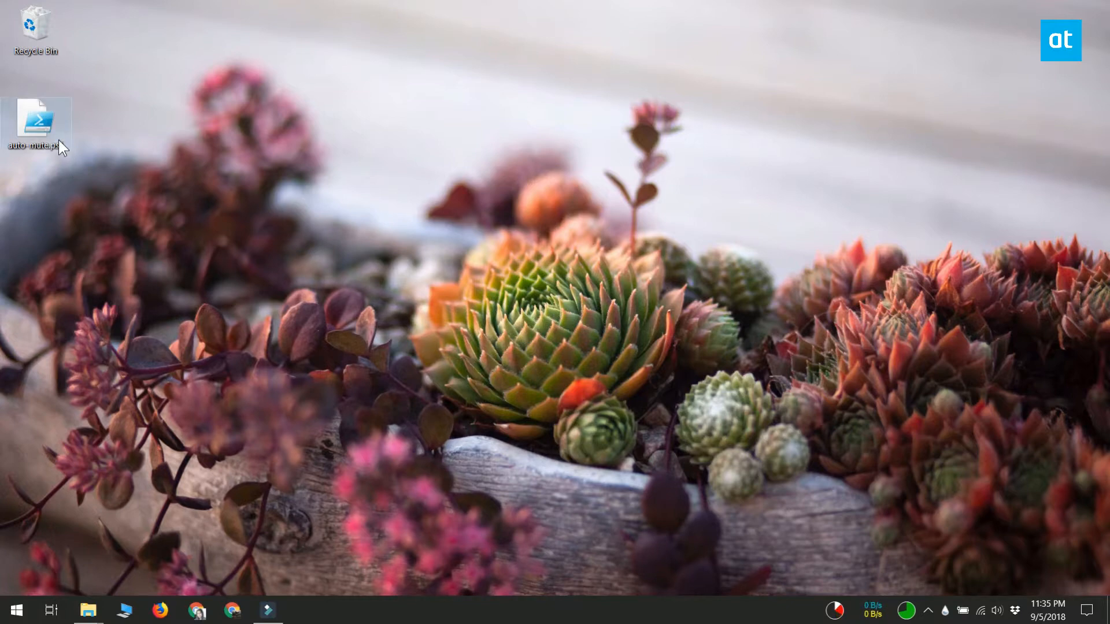
right_click(36, 124)
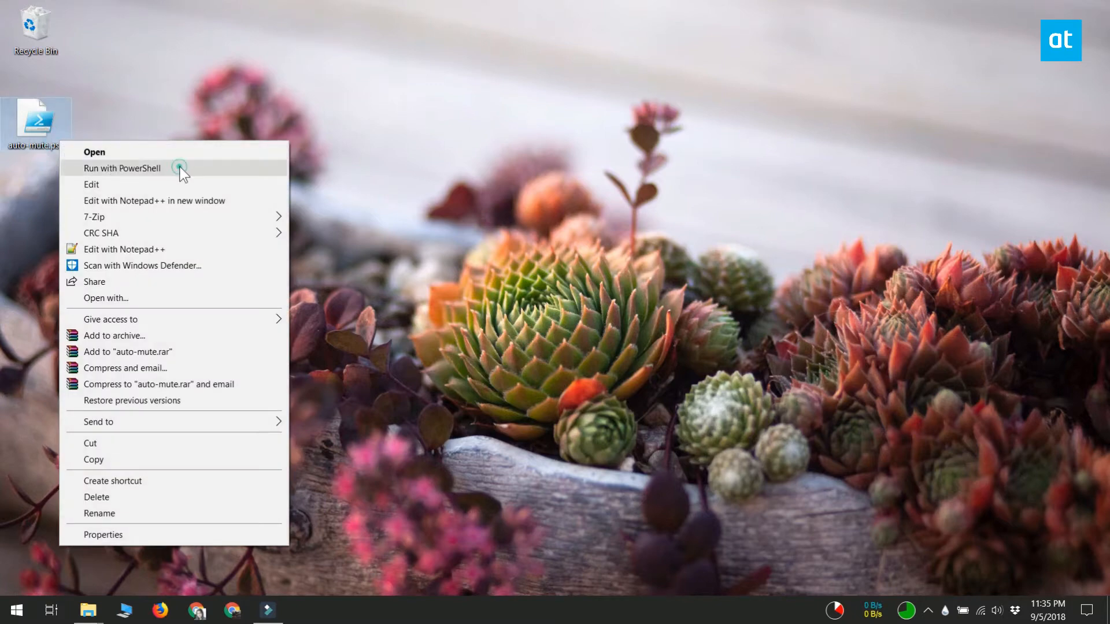
left_click(123, 168)
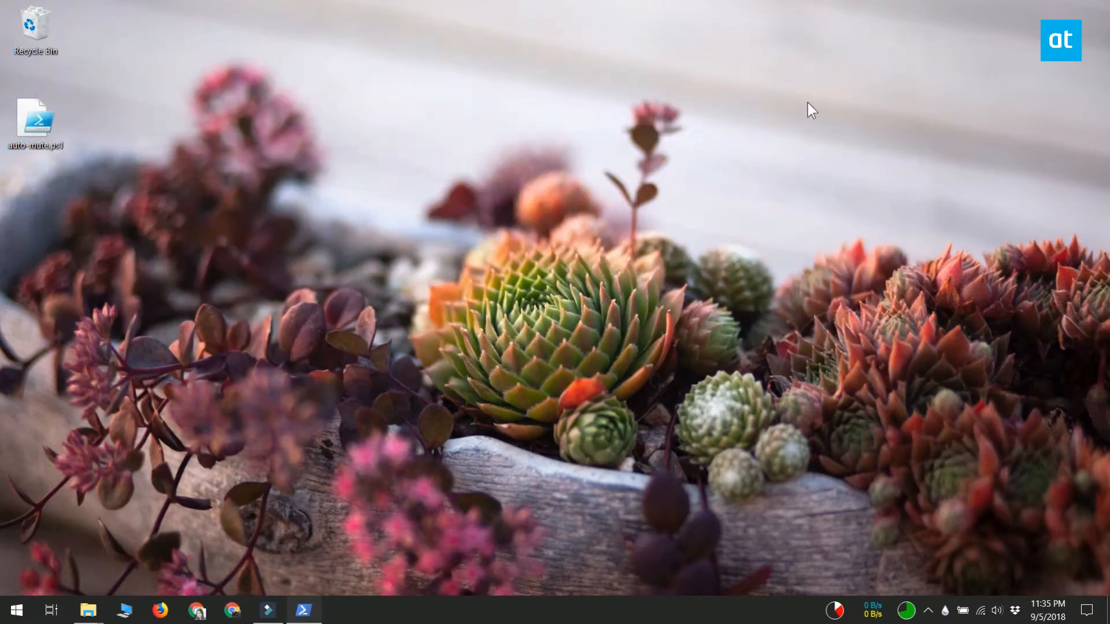